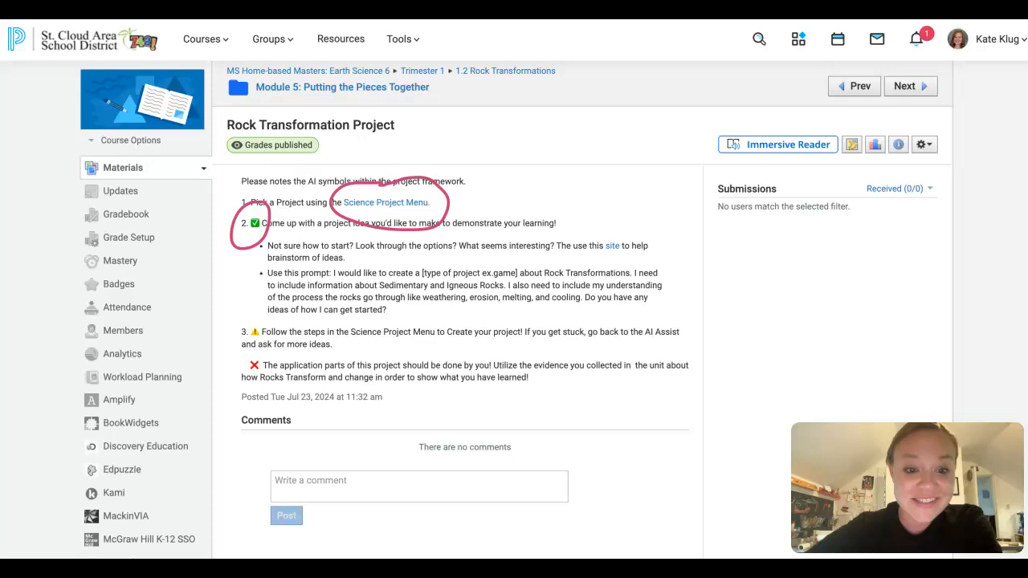
Highlight the ready-made AI brainstorming prompt sentences, then bring up the Science Project Pathways site
drag(269, 362, 241, 377)
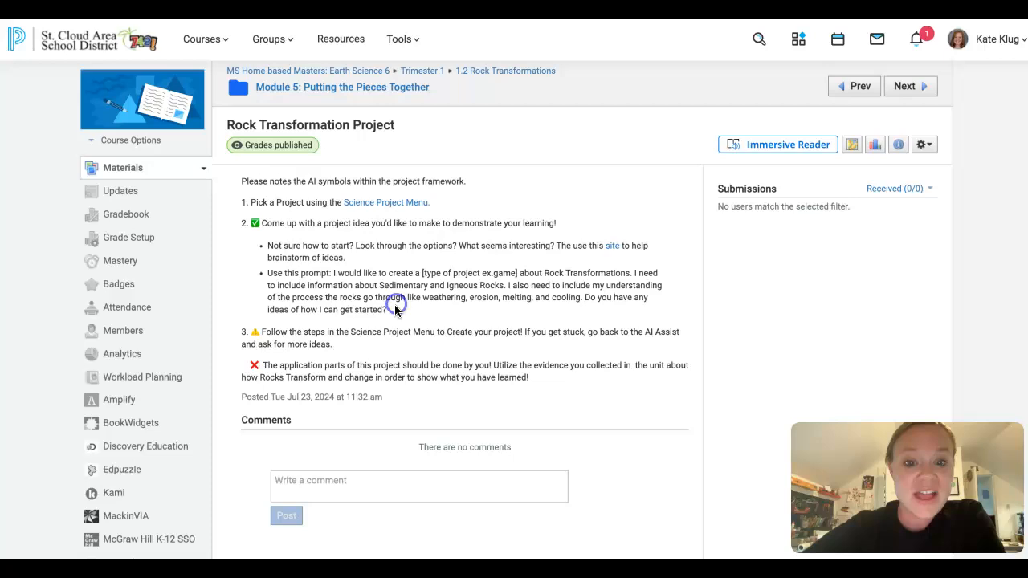
drag(271, 273, 394, 310)
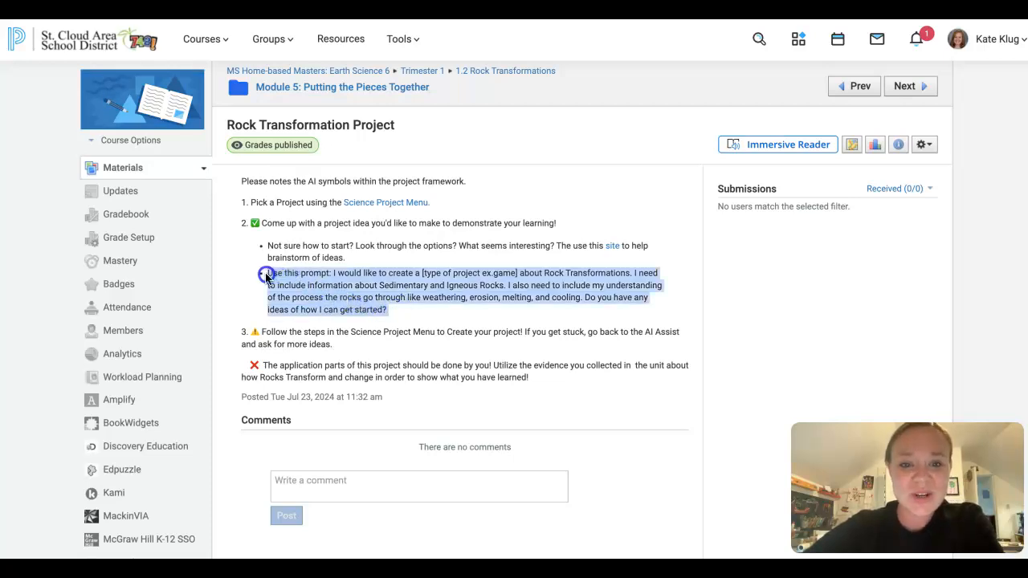
mouse_move(401, 338)
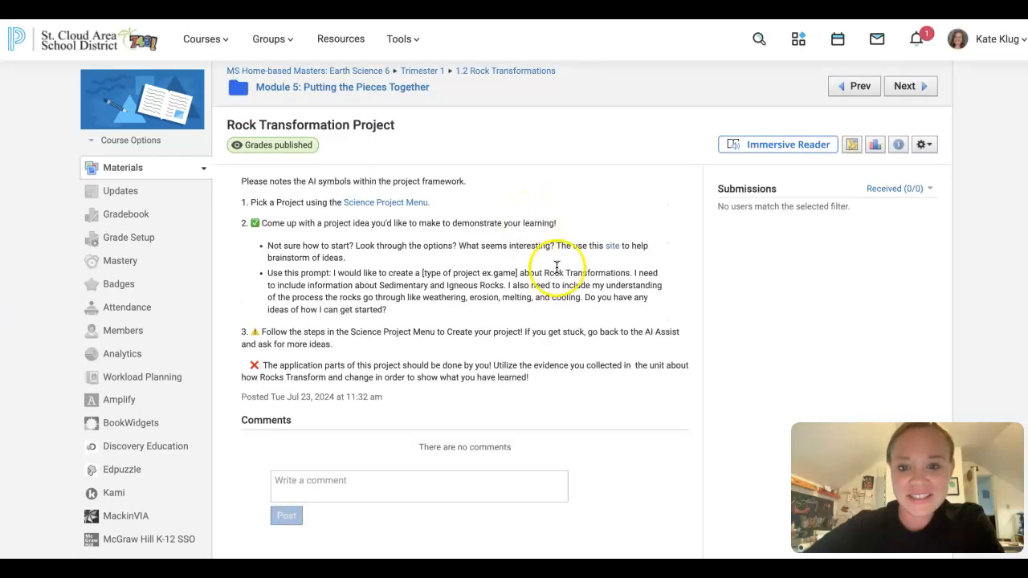
drag(330, 297, 385, 309)
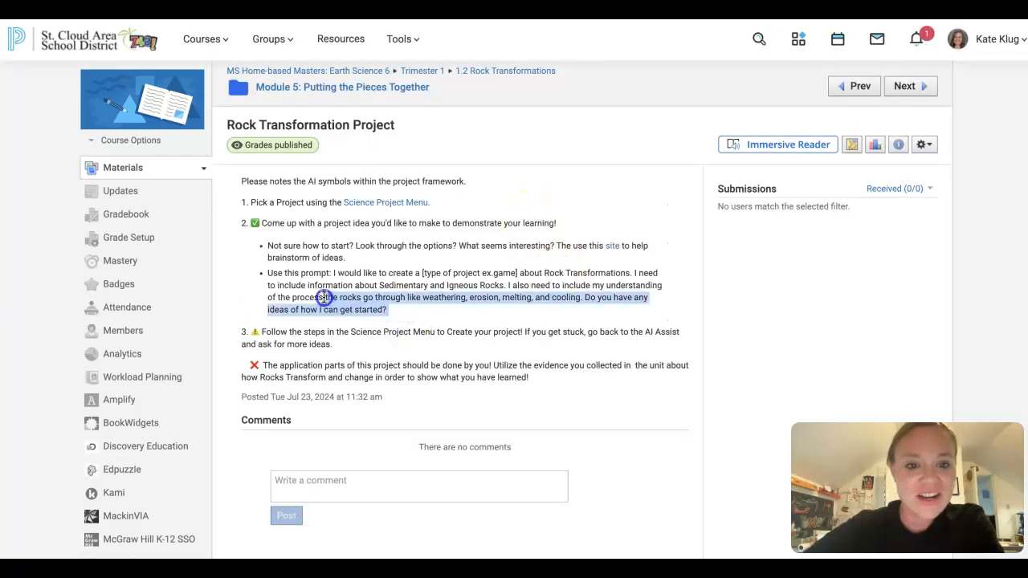
drag(324, 298, 269, 276)
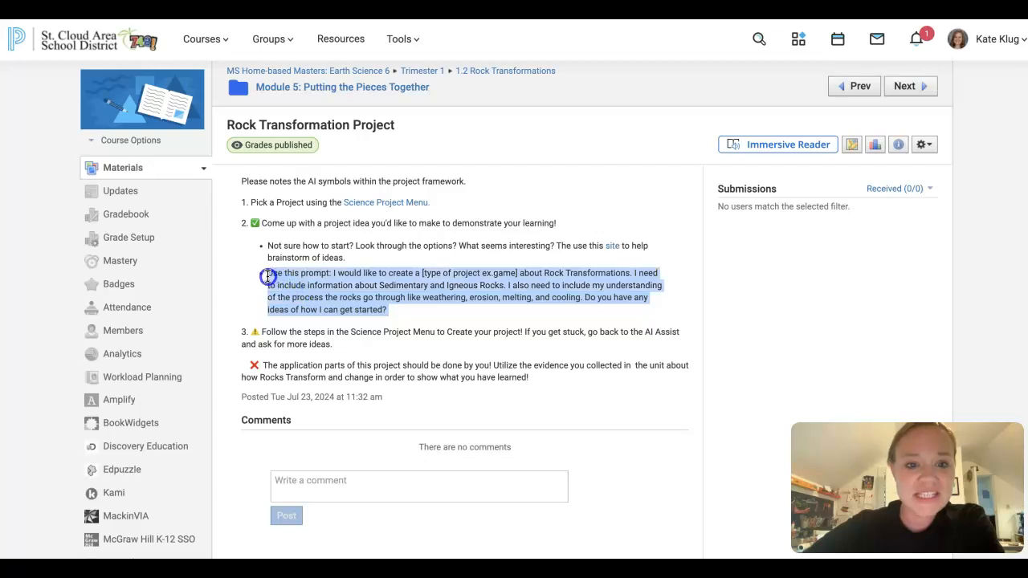
click(332, 272)
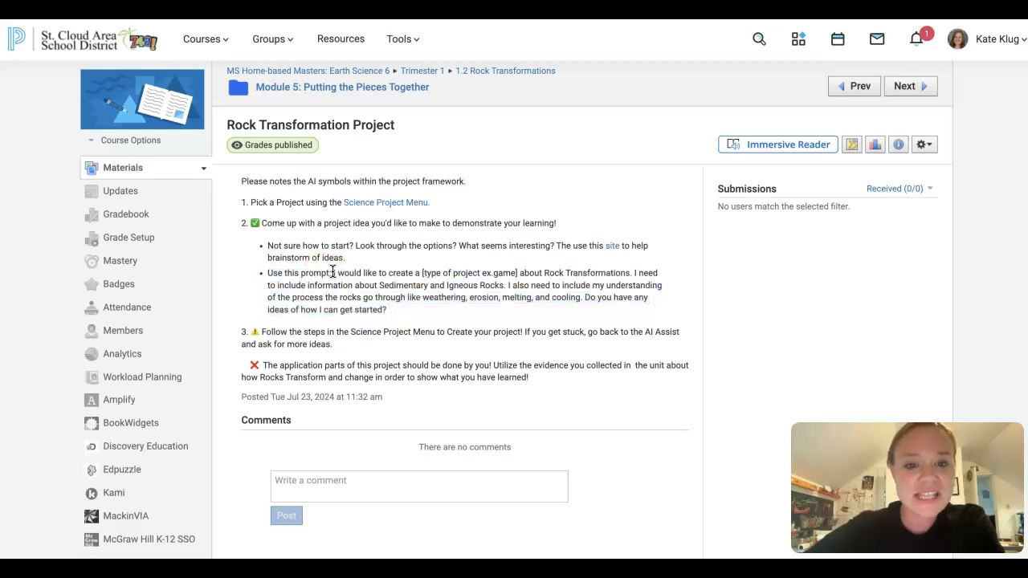
drag(330, 272, 386, 310)
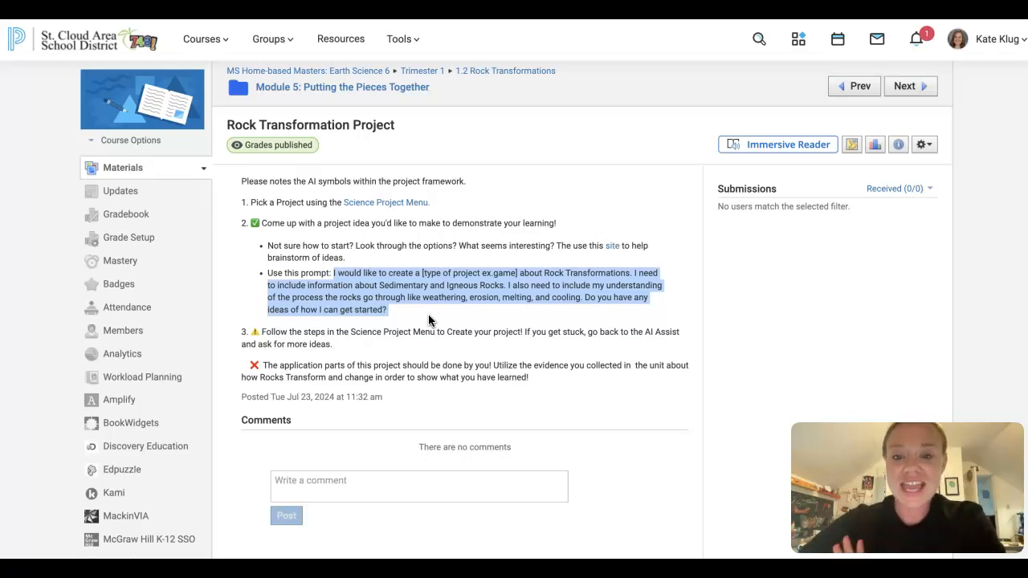
click(434, 317)
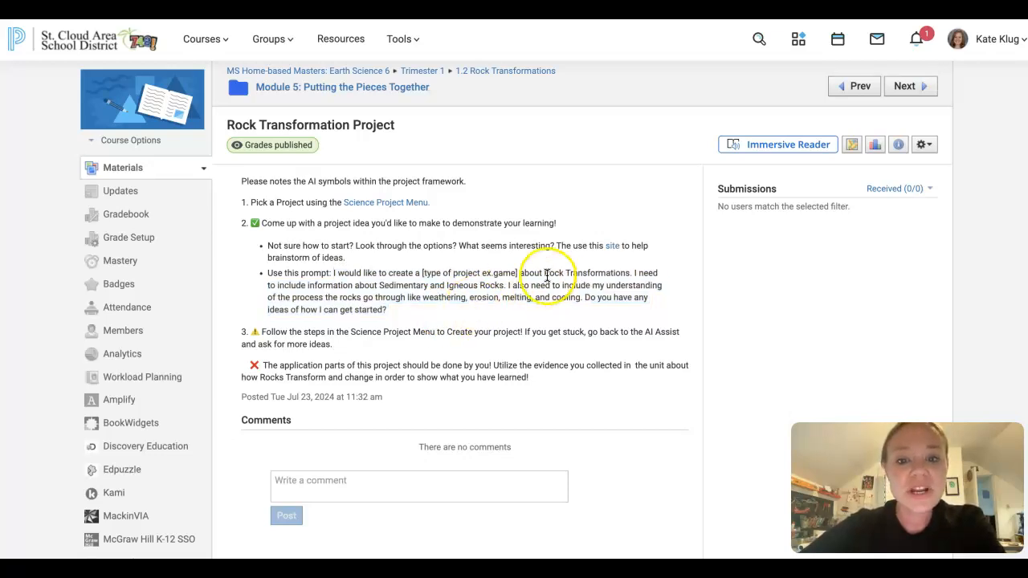
double_click(554, 273)
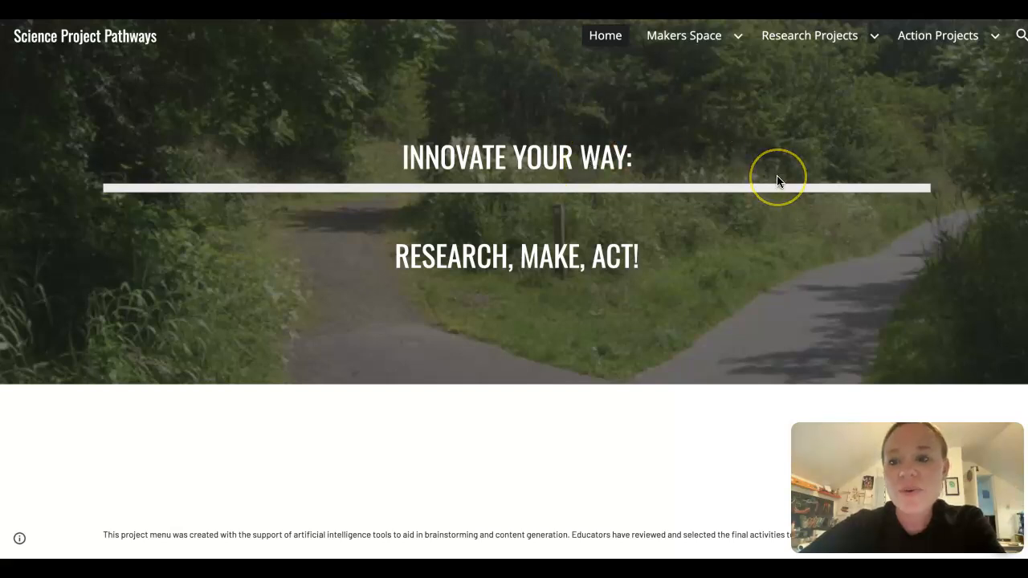
mouse_move(593, 158)
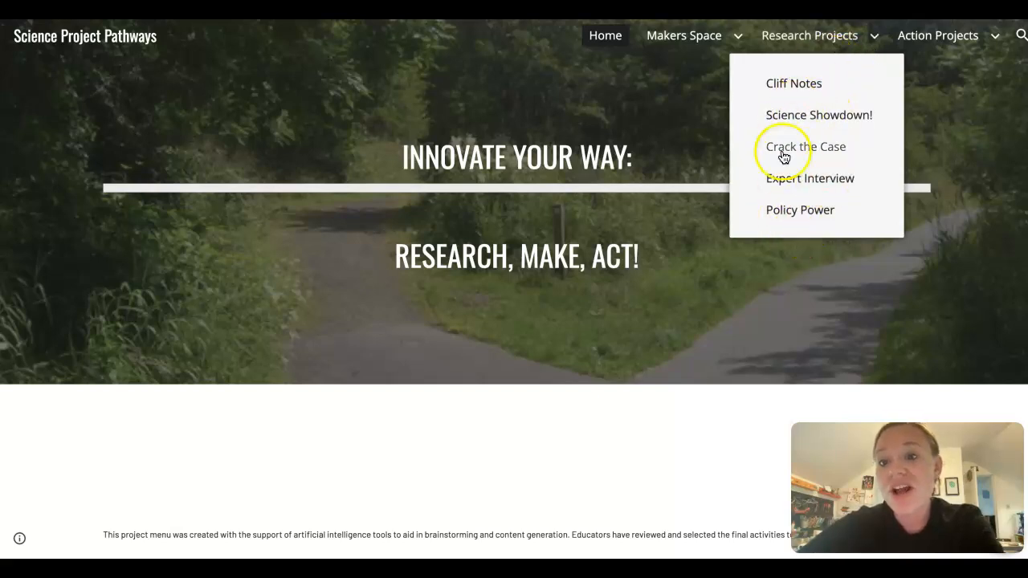
mouse_move(827, 78)
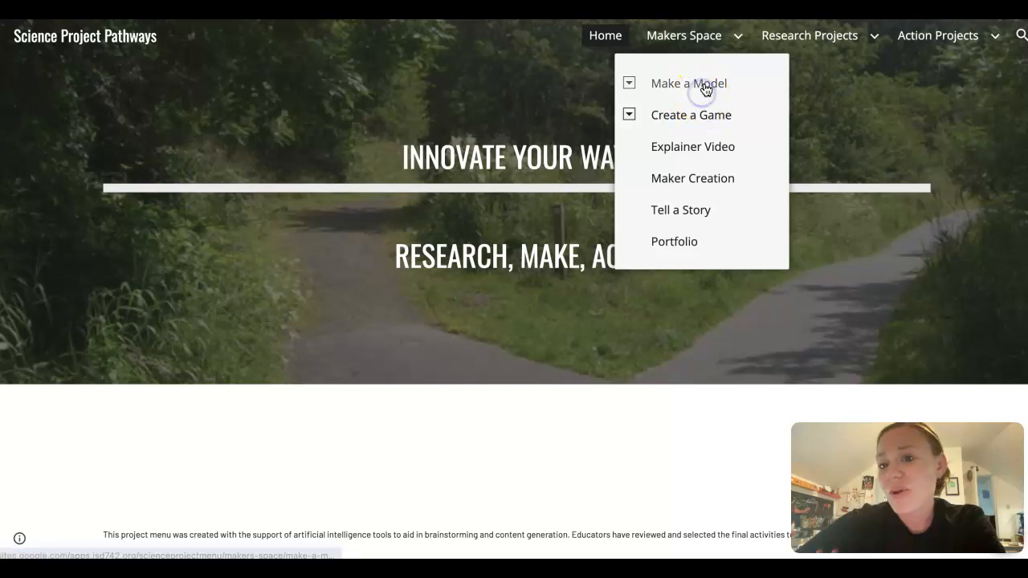
Read through Steps 1 to 5 of Make a Model and show the Action Projects options
click(688, 83)
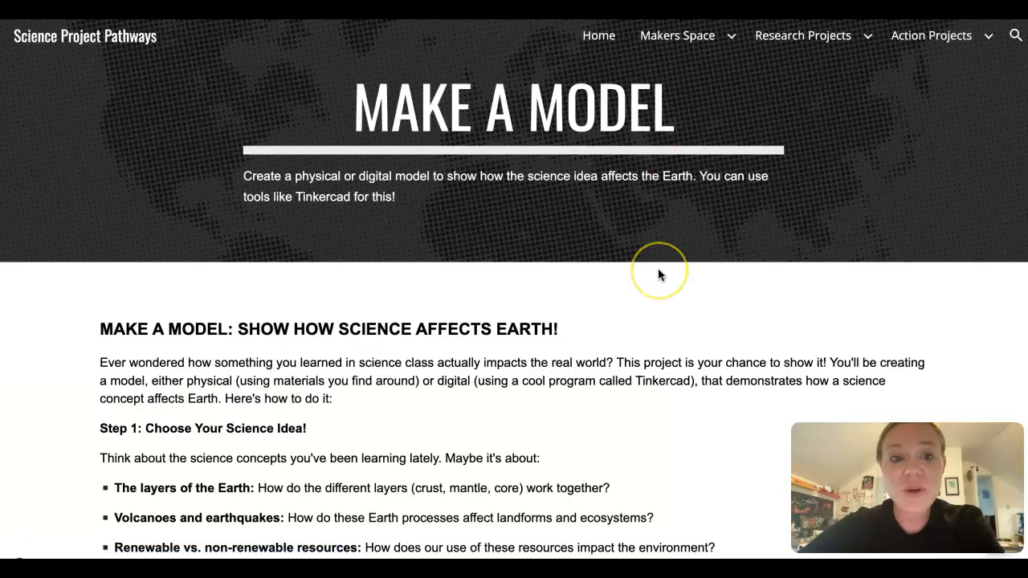
scroll(down, 3)
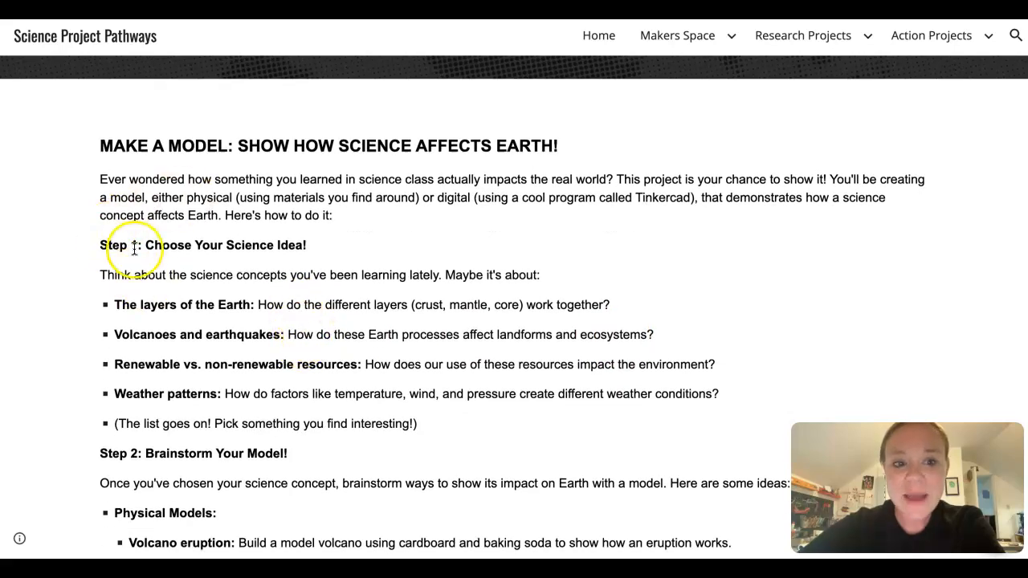
scroll(down, 3)
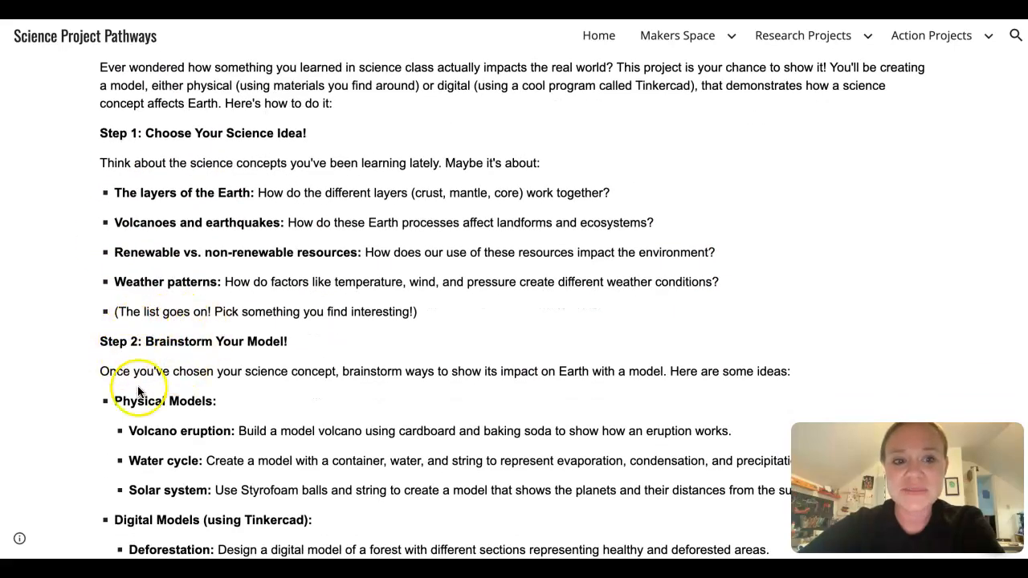
scroll(up, 3)
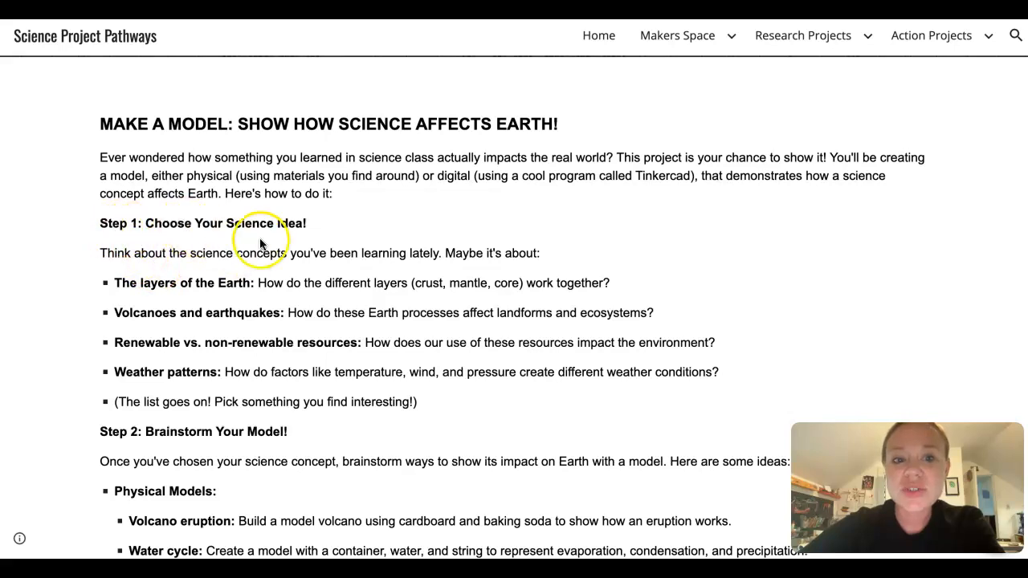
mouse_move(309, 236)
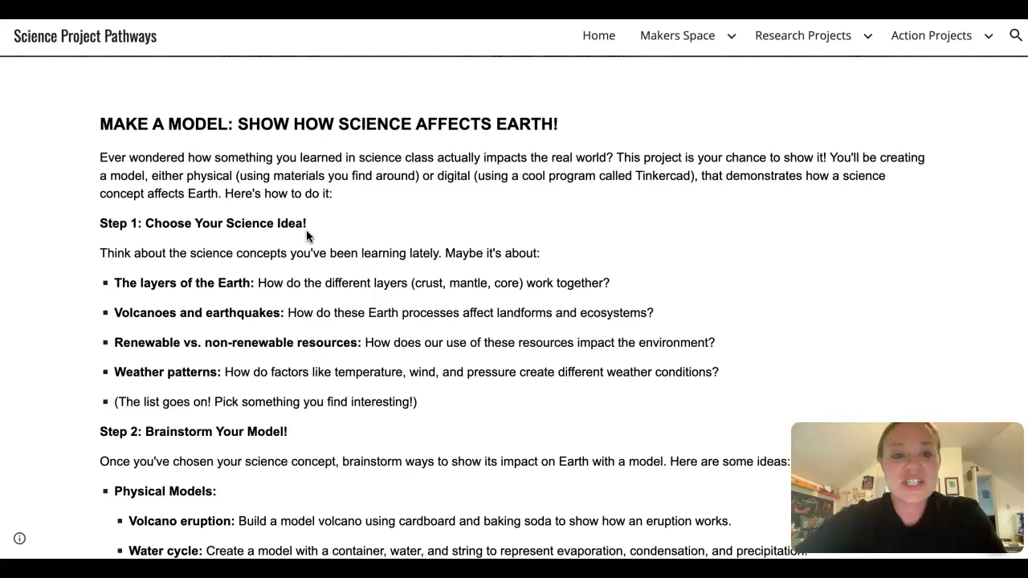
scroll(down, 3)
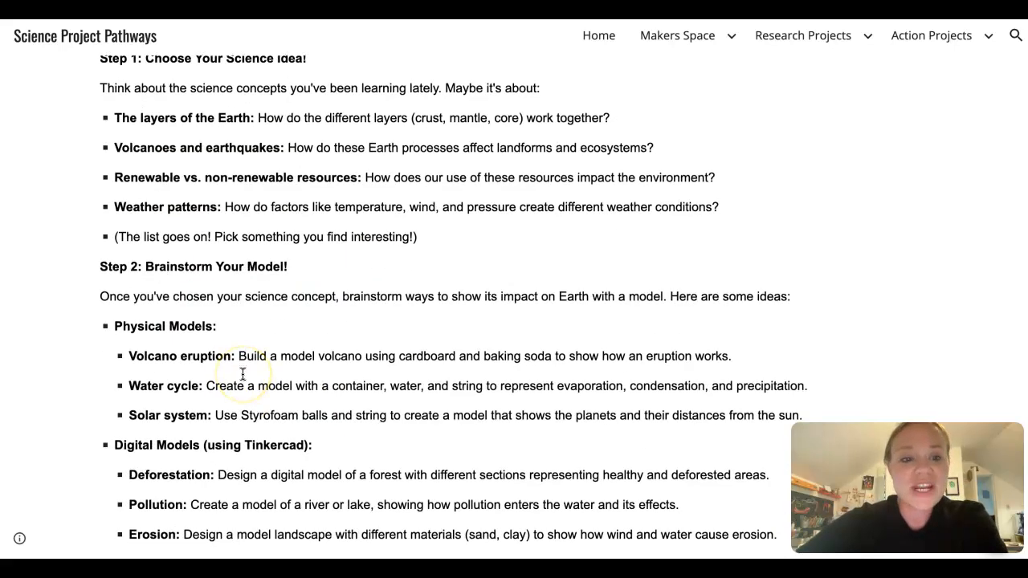
scroll(down, 3)
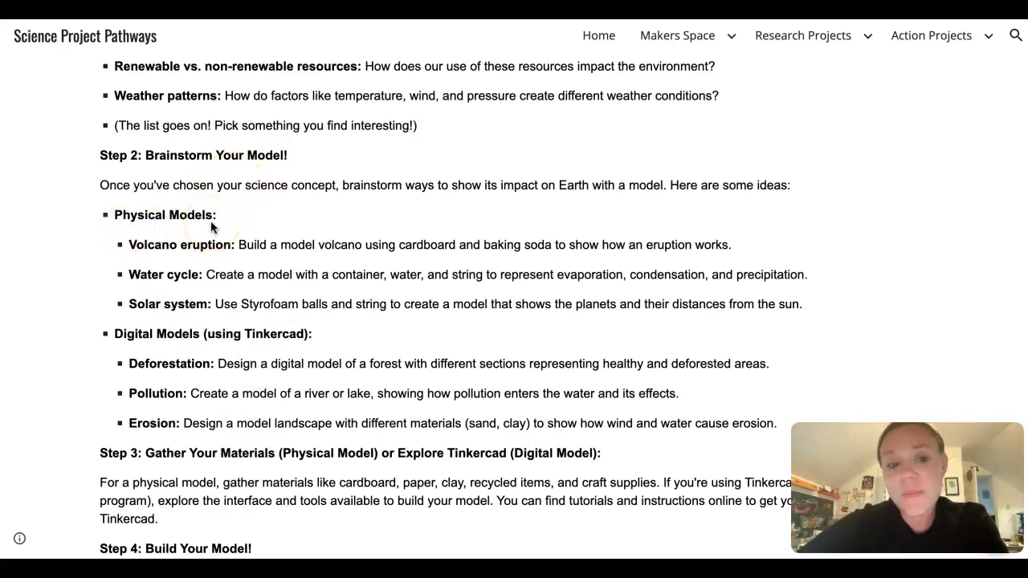
mouse_move(177, 346)
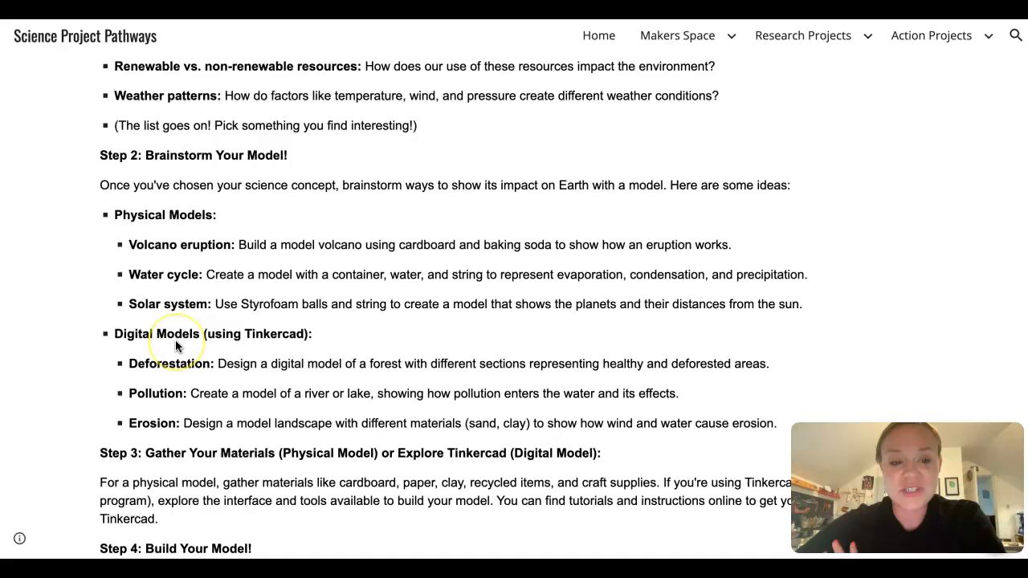
mouse_move(241, 413)
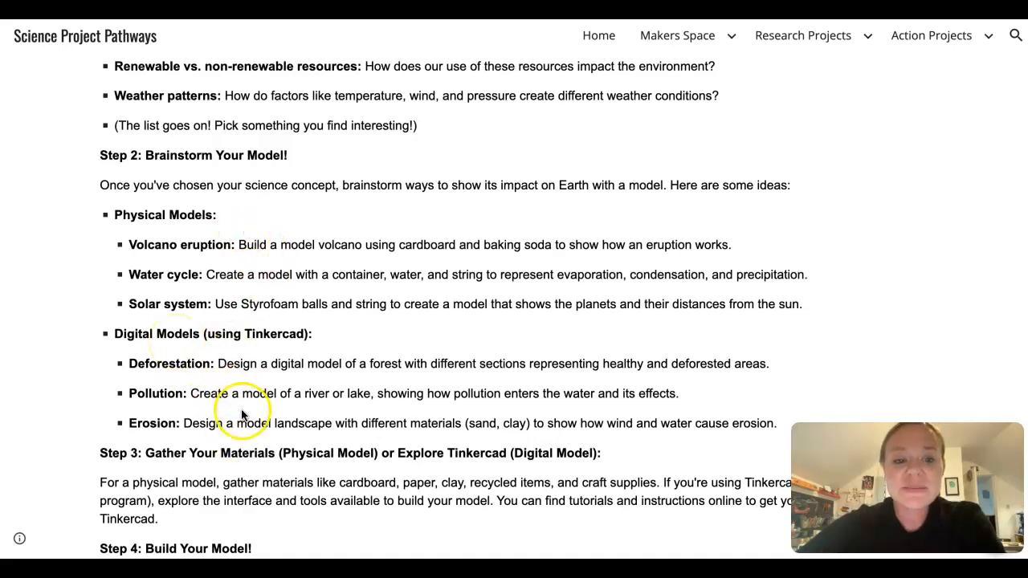
scroll(down, 3)
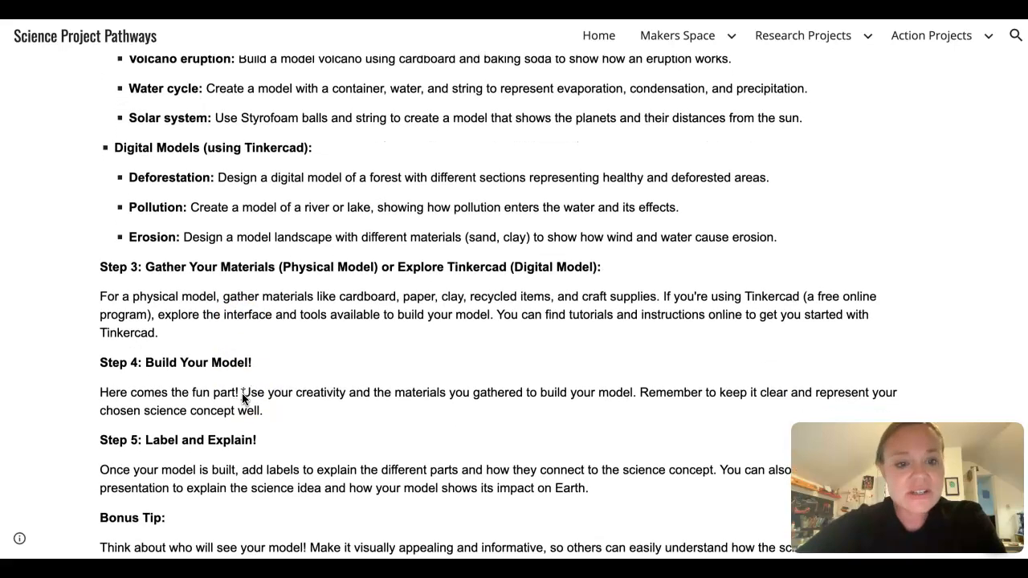
scroll(down, 3)
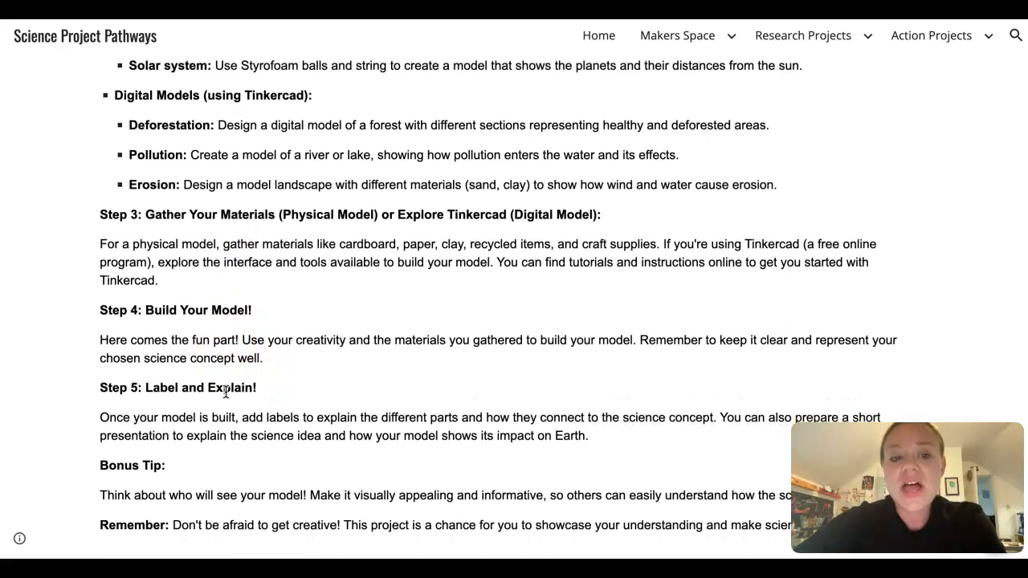
scroll(down, 3)
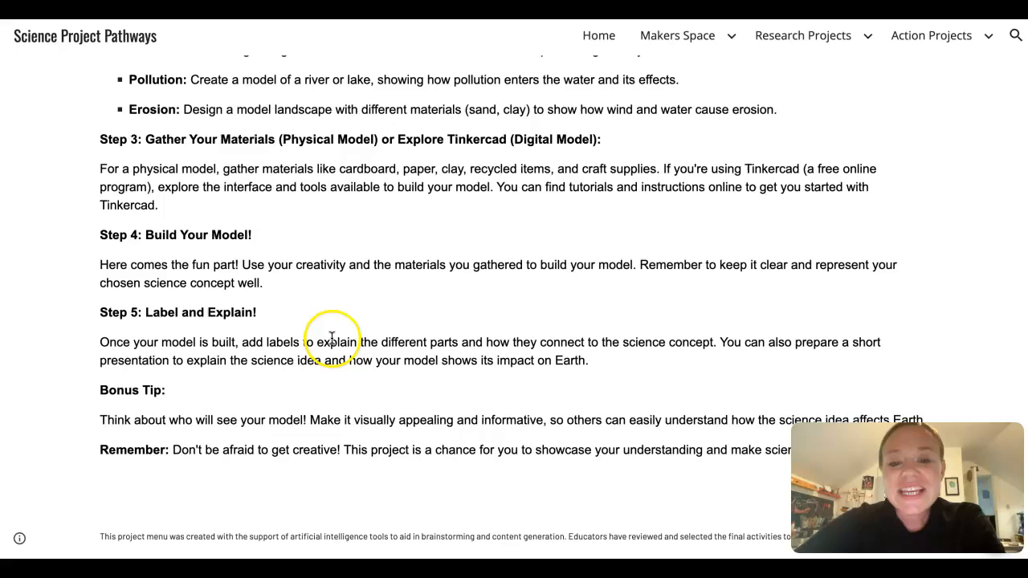
click(931, 35)
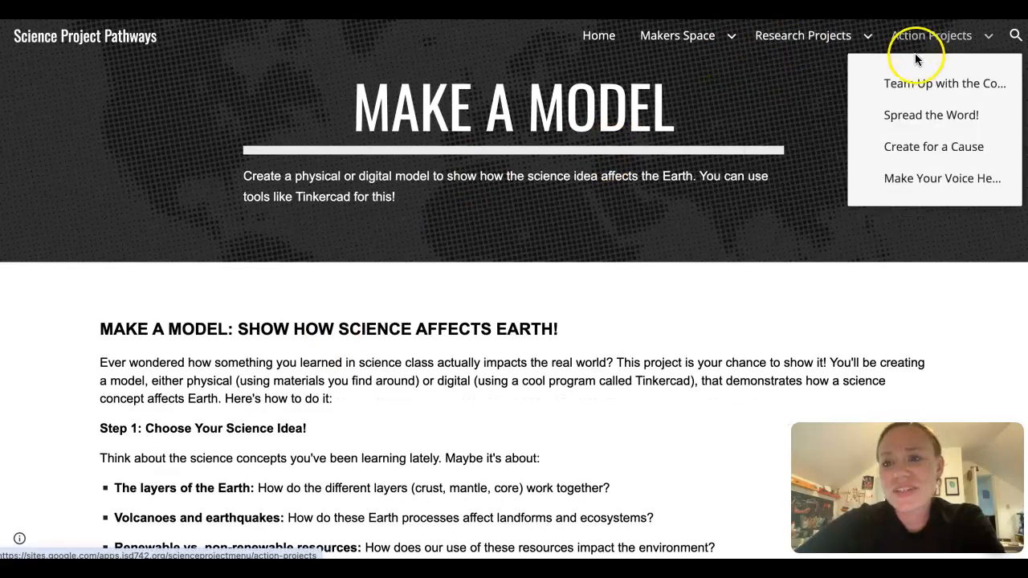
click(930, 114)
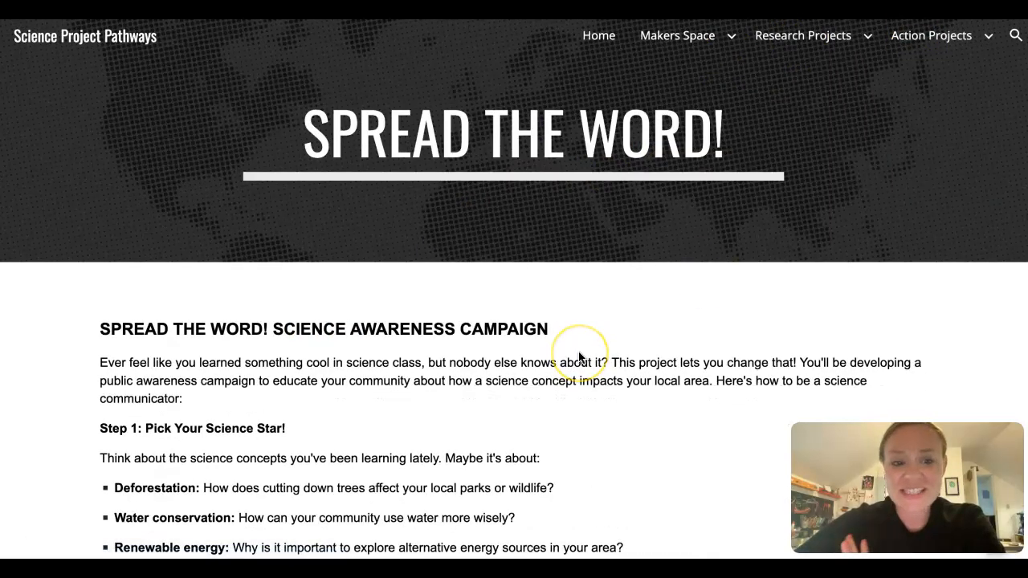
scroll(down, 3)
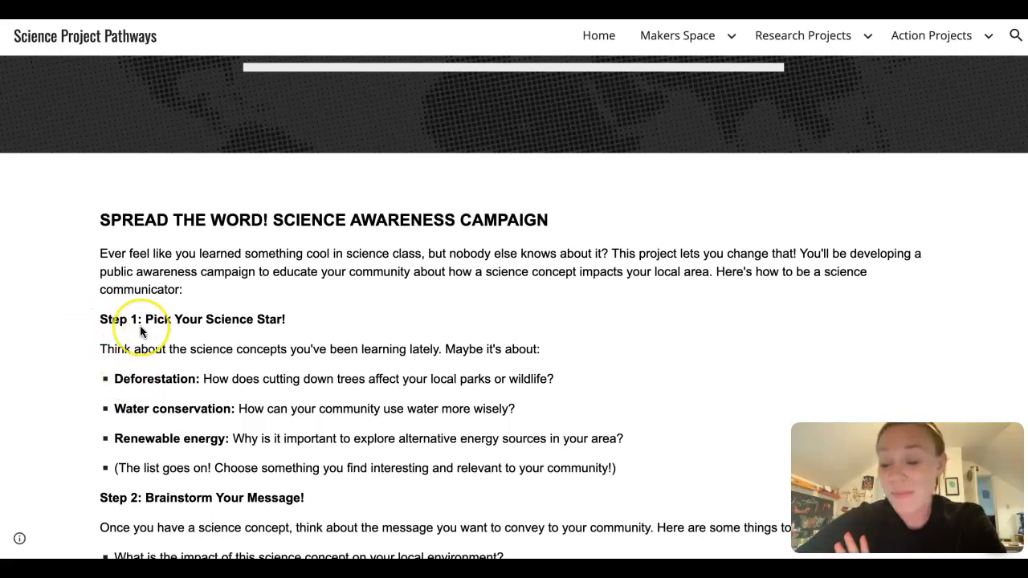
scroll(down, 3)
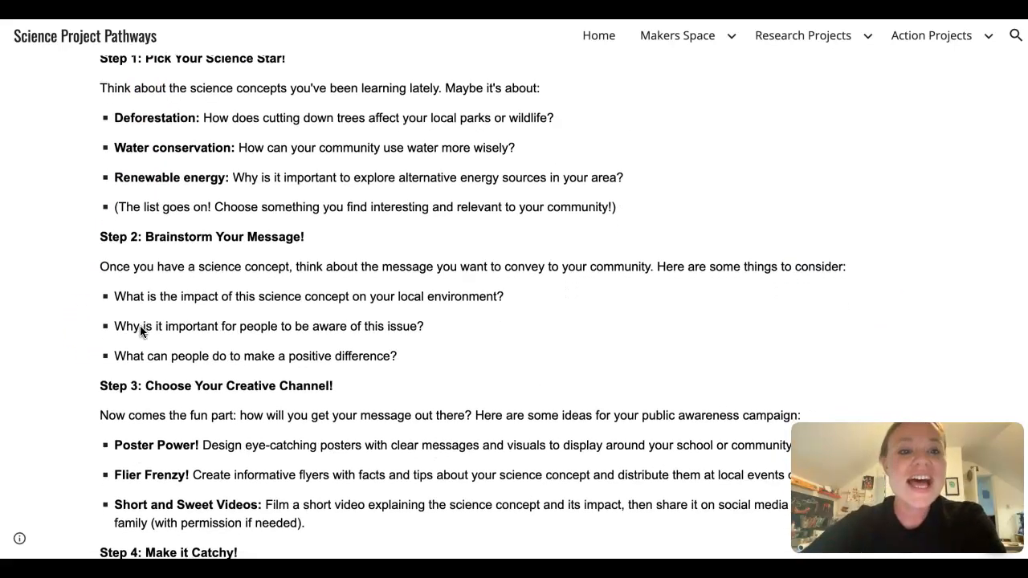
scroll(down, 3)
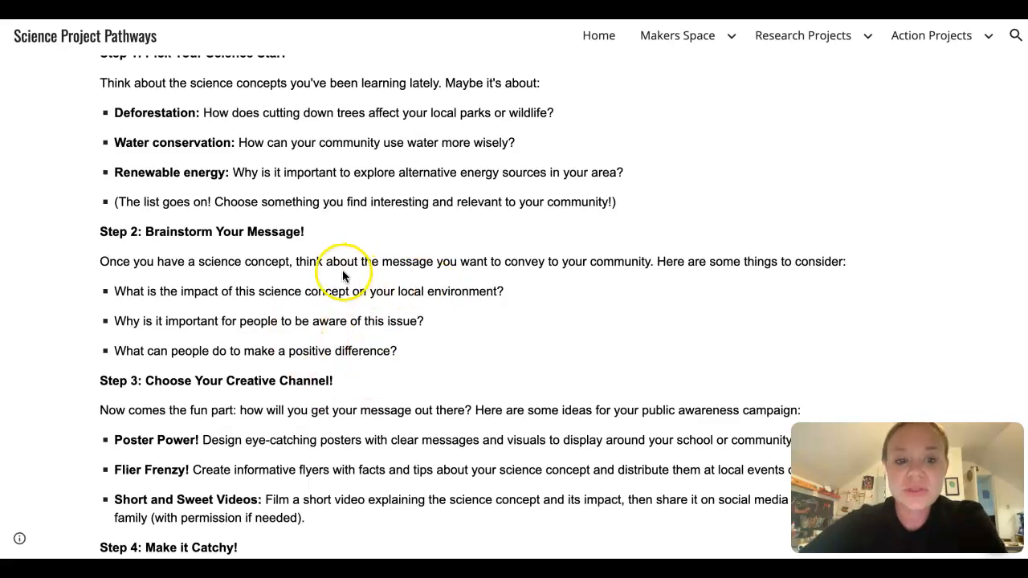
scroll(down, 3)
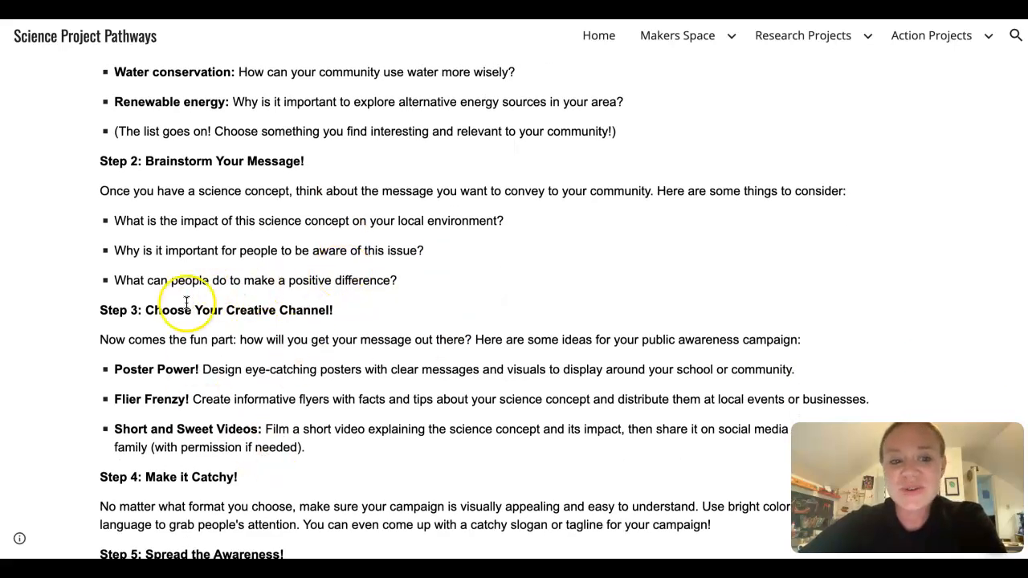
scroll(down, 3)
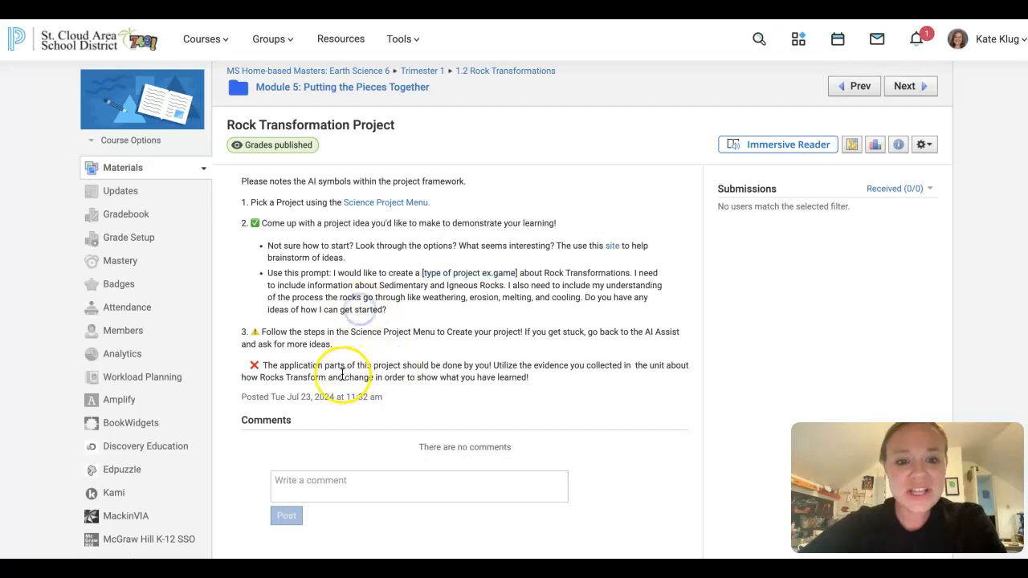
mouse_move(478, 401)
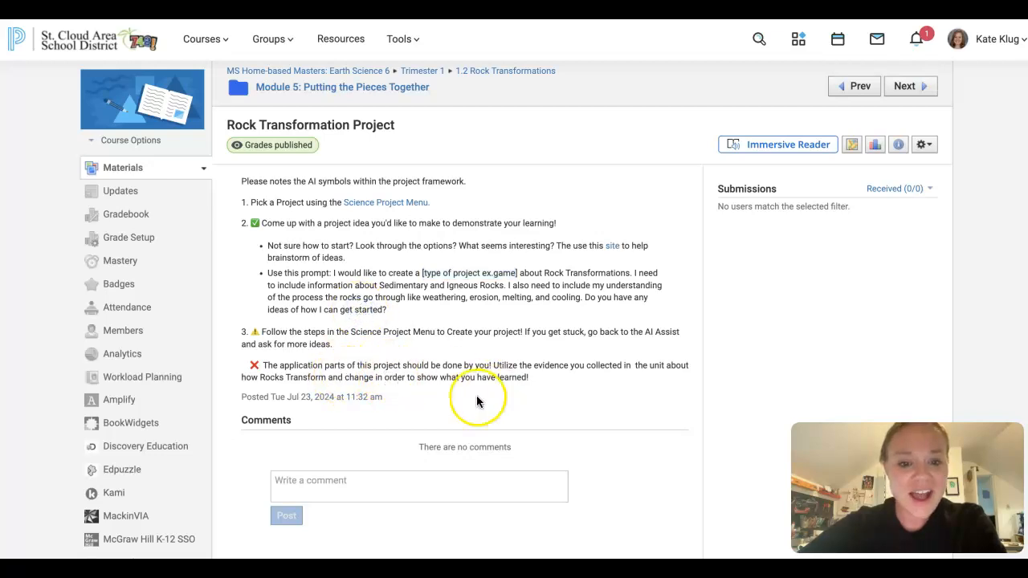
mouse_move(530, 398)
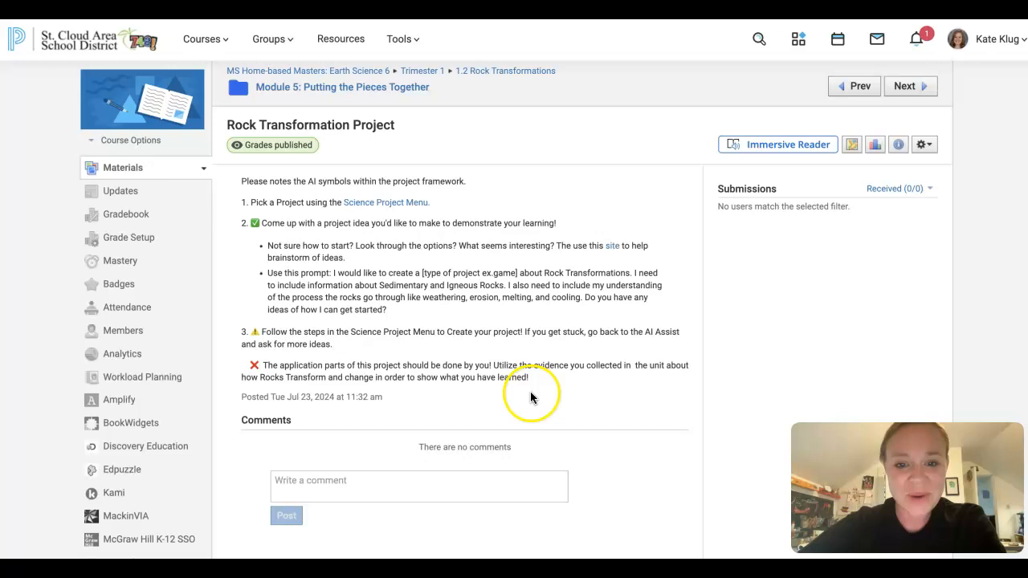
mouse_move(639, 233)
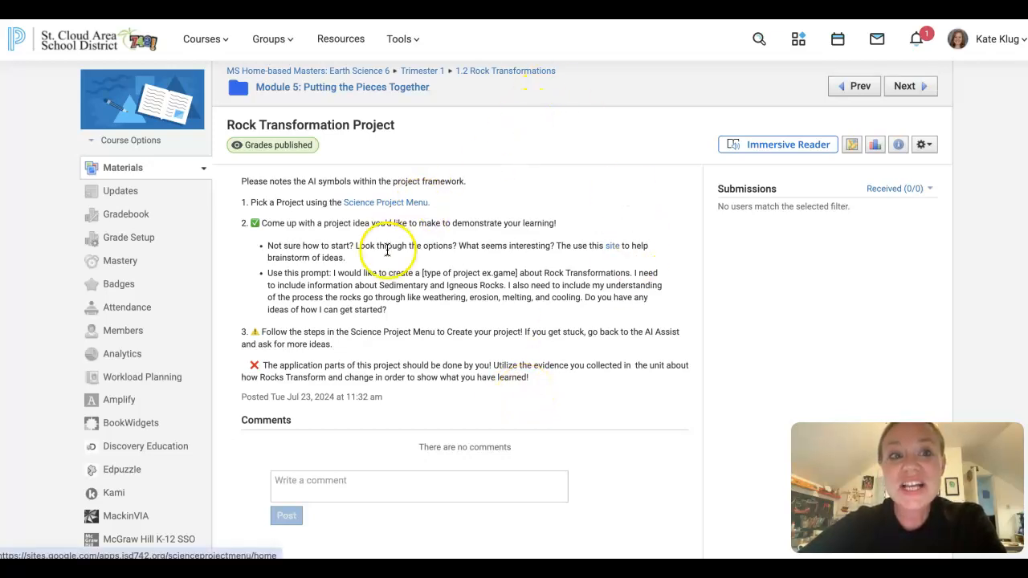
mouse_move(215, 73)
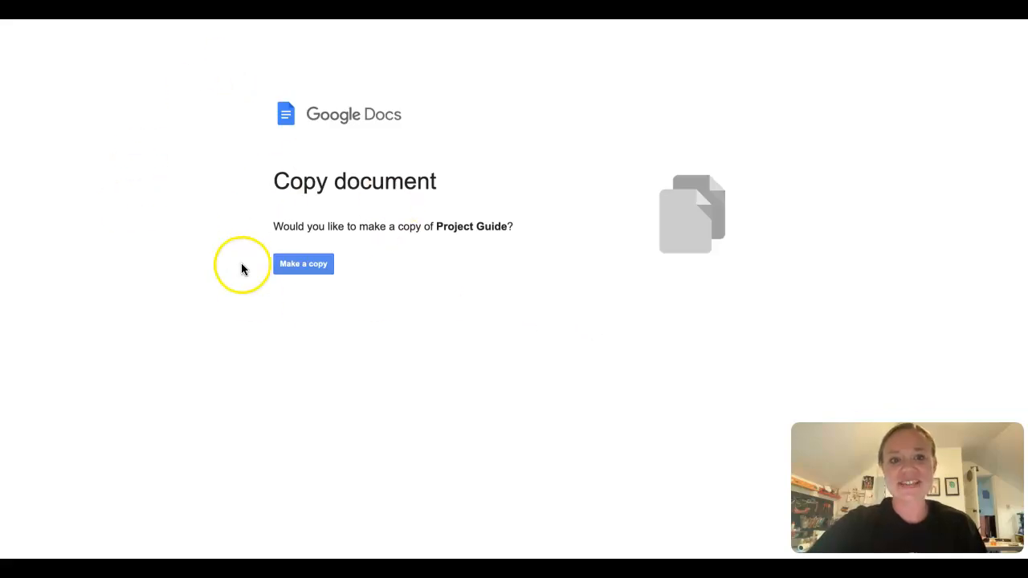
Make a personal copy of the Project Guide and scroll down to its Step 1 box
click(302, 264)
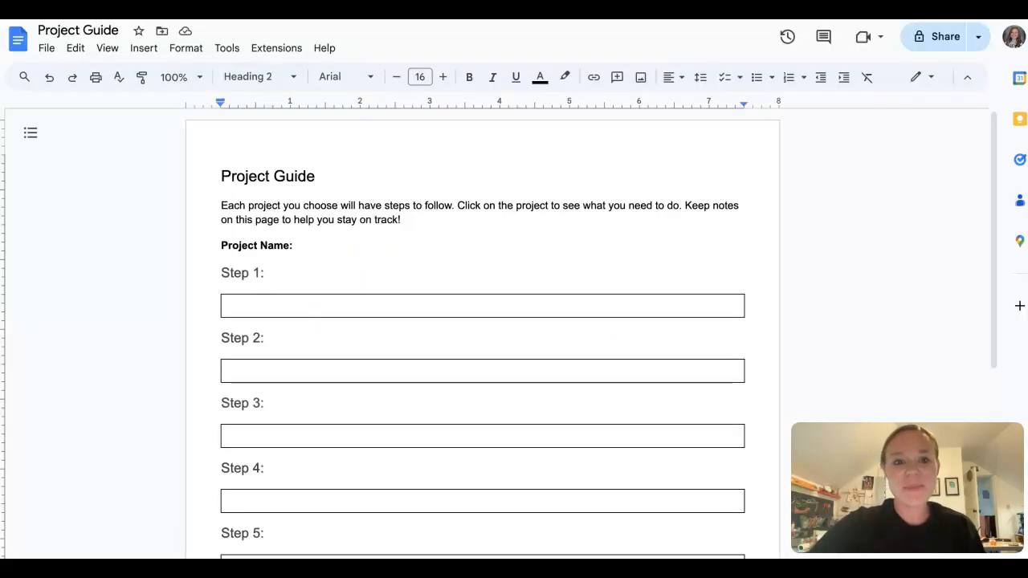
mouse_move(506, 419)
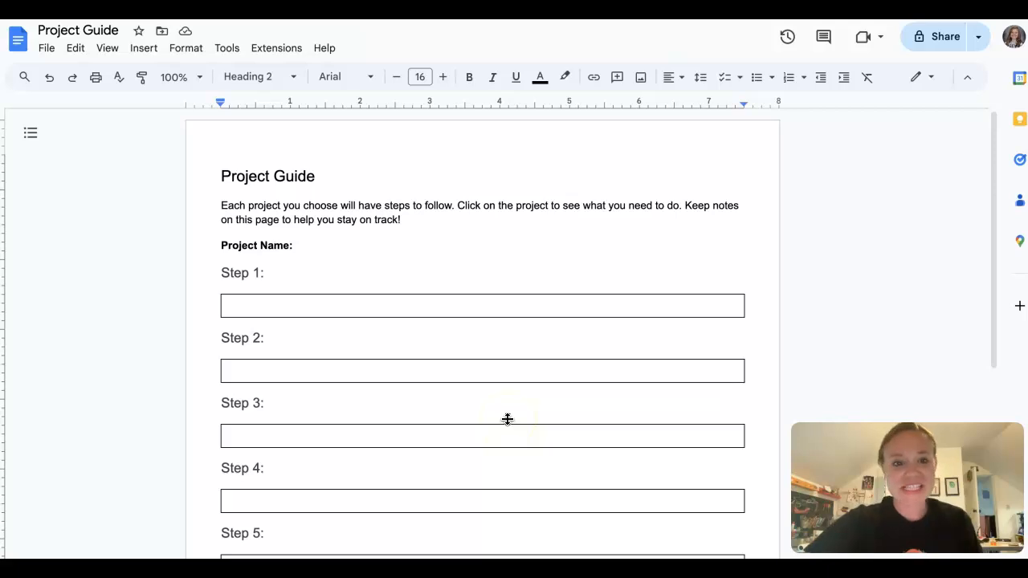
scroll(down, 3)
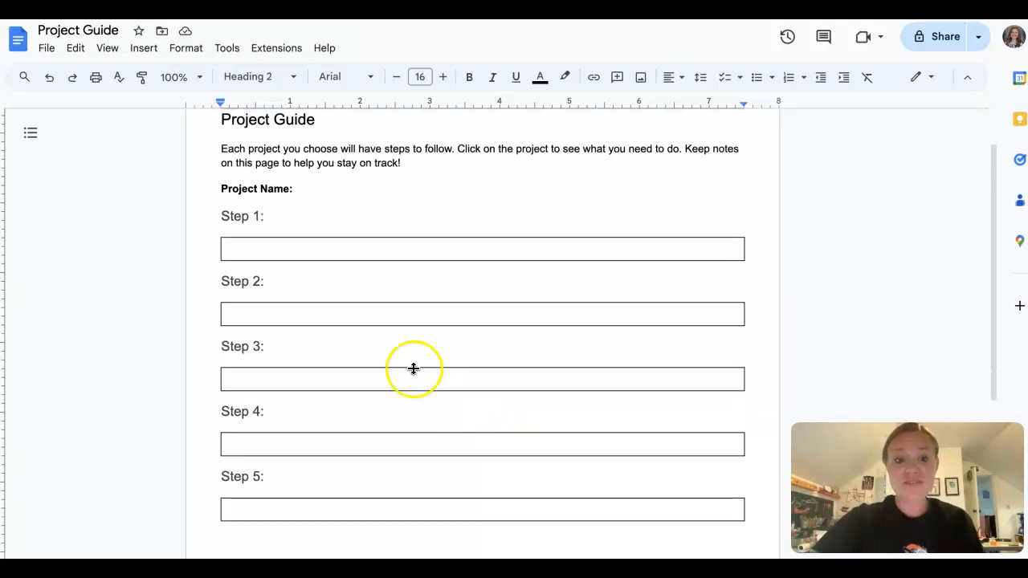
scroll(down, 3)
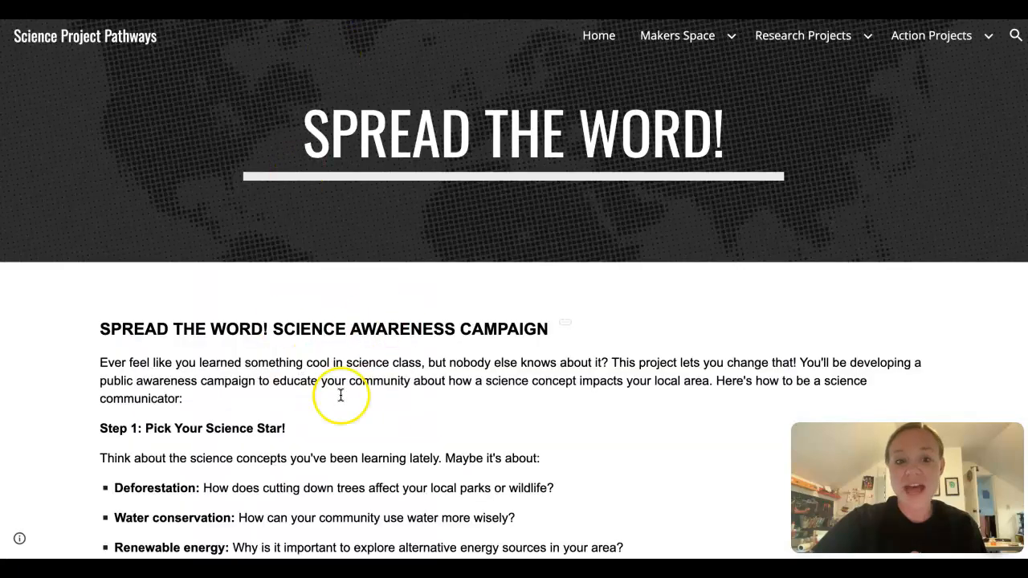
scroll(down, 3)
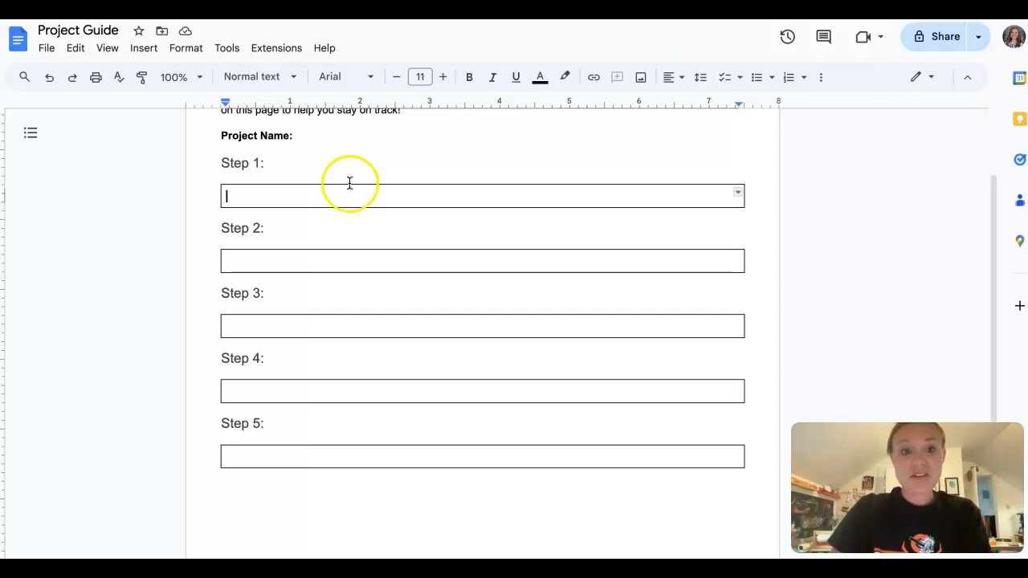
mouse_move(393, 285)
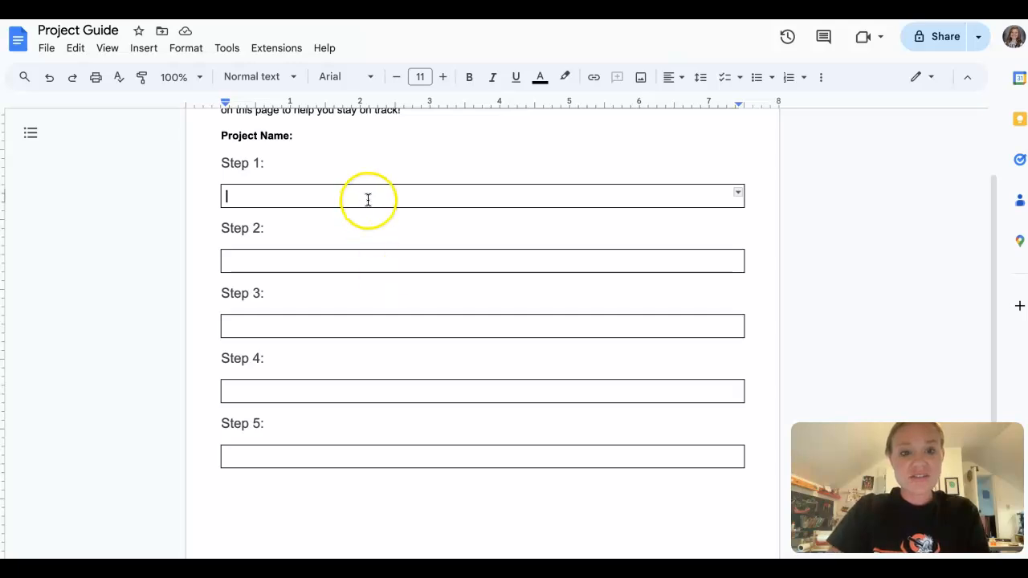
Enter the project name 'Rock Transformations' in the Project Guide's Step 1 box
text(Rock Tran)
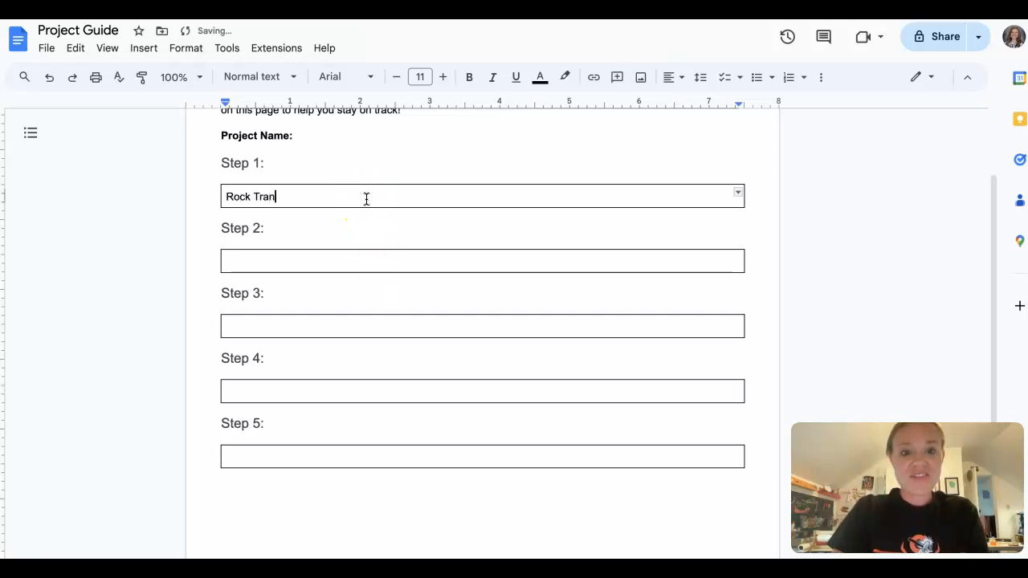
text(sfroa)
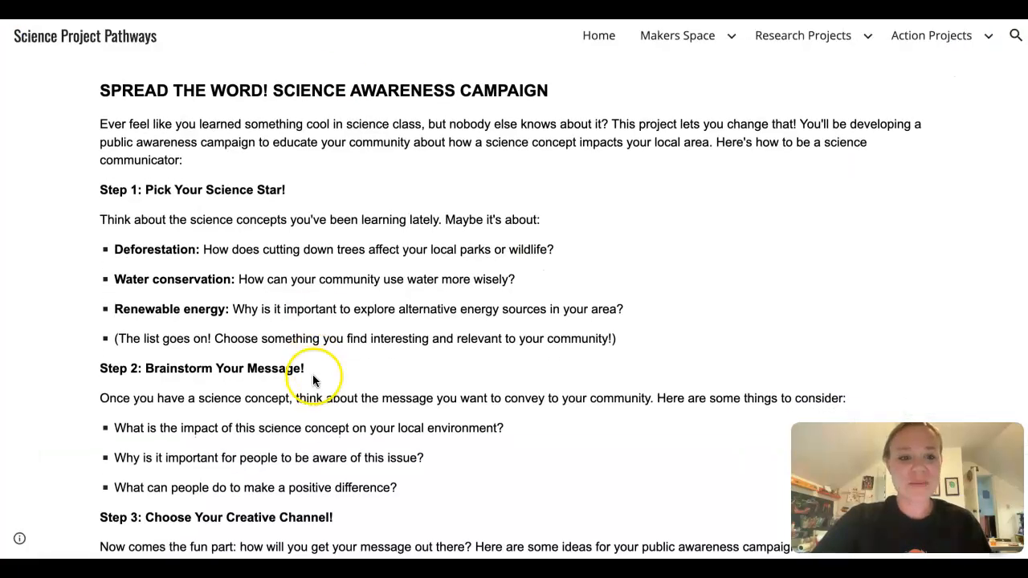
Open Make a Model from the site's Makers Space dropdown and scroll down the page
scroll(down, 3)
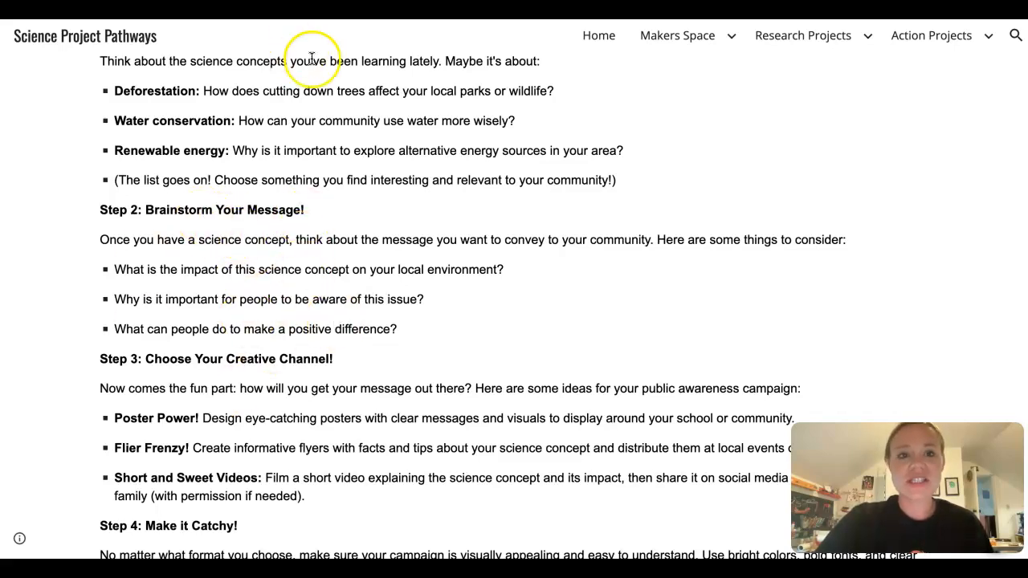
click(677, 35)
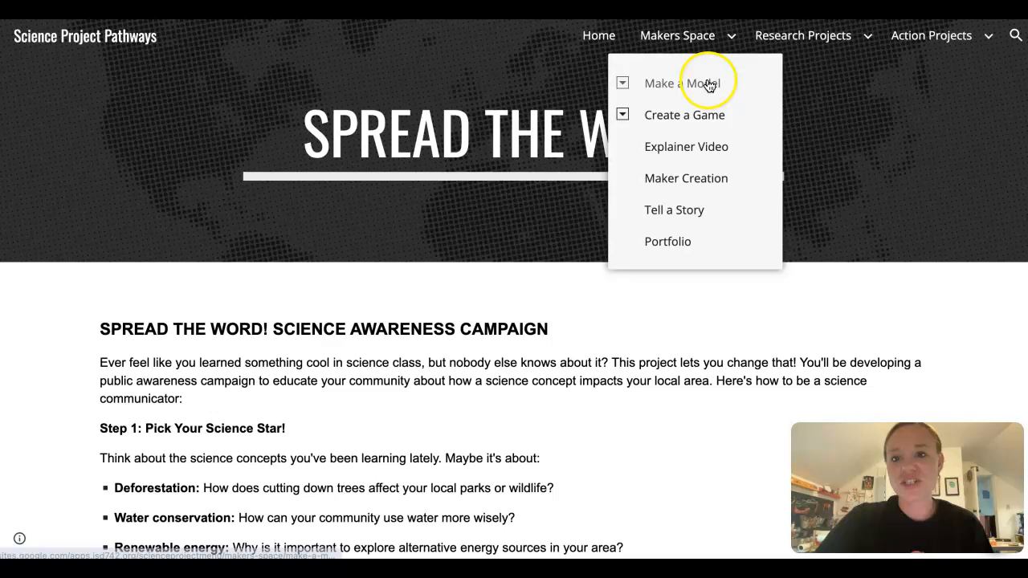
click(683, 83)
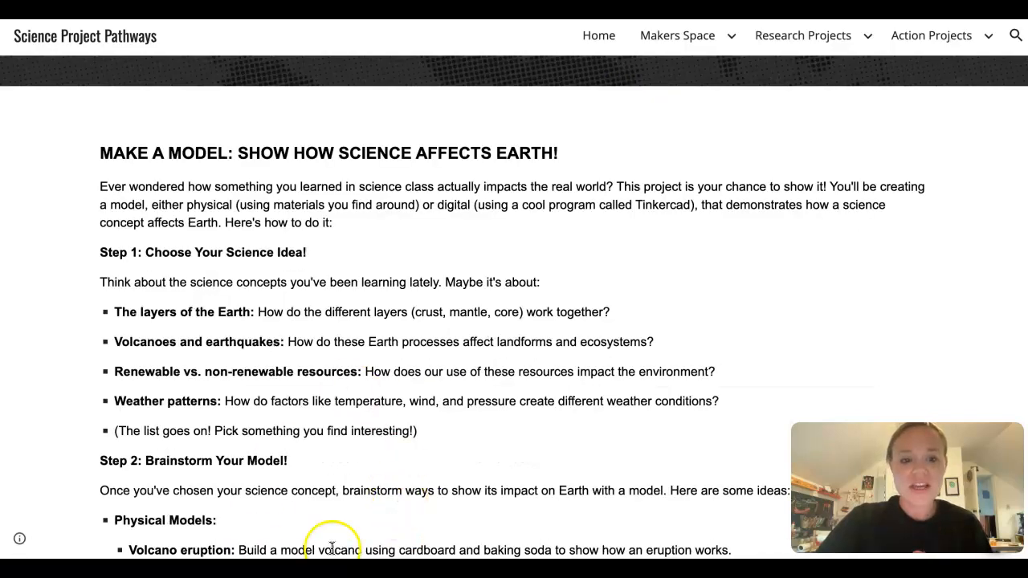
scroll(down, 3)
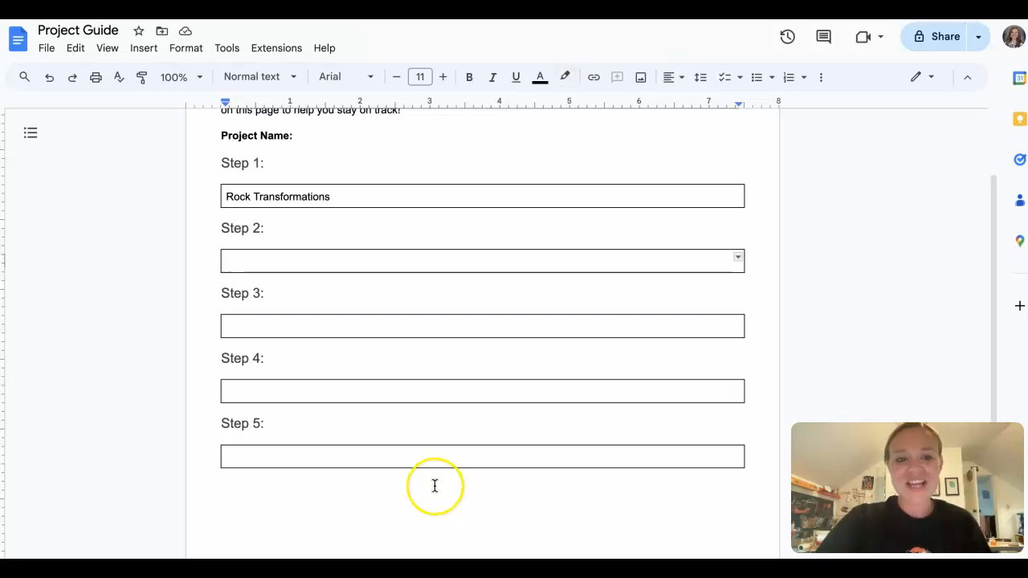
scroll(down, 3)
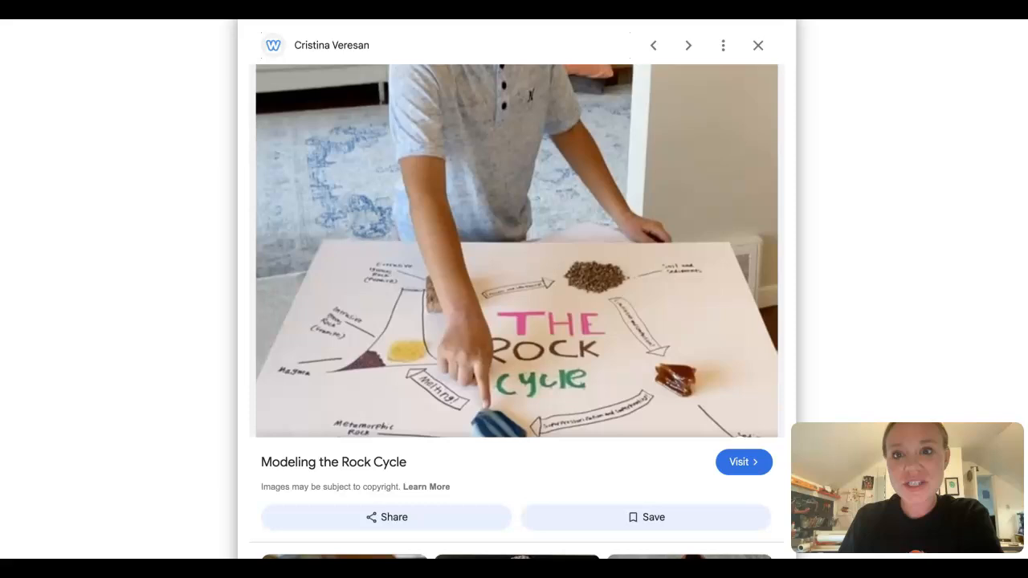
View the rock cycle sculpture and labeled diagram examples, then return to Make a Model
click(687, 45)
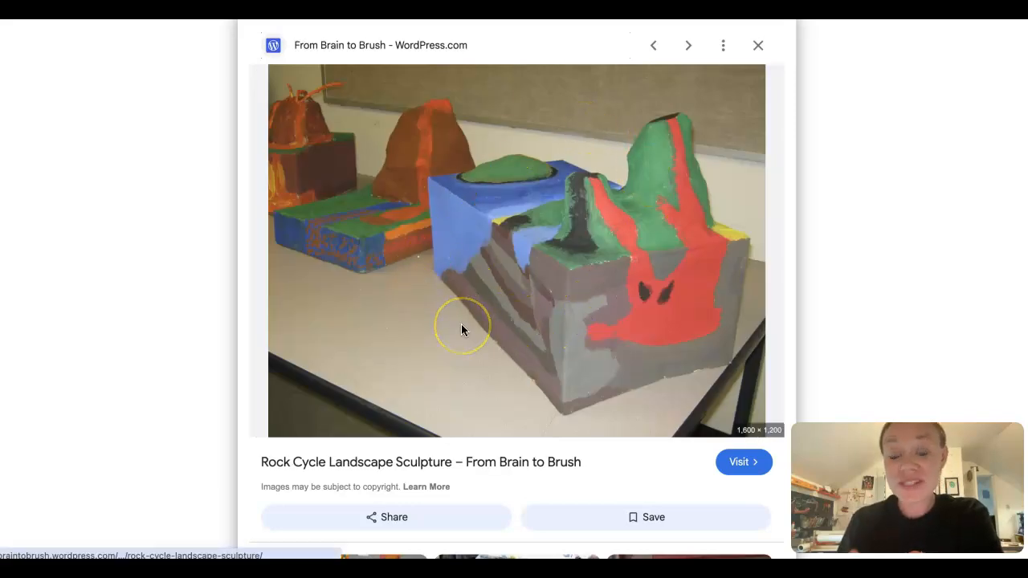
mouse_move(604, 280)
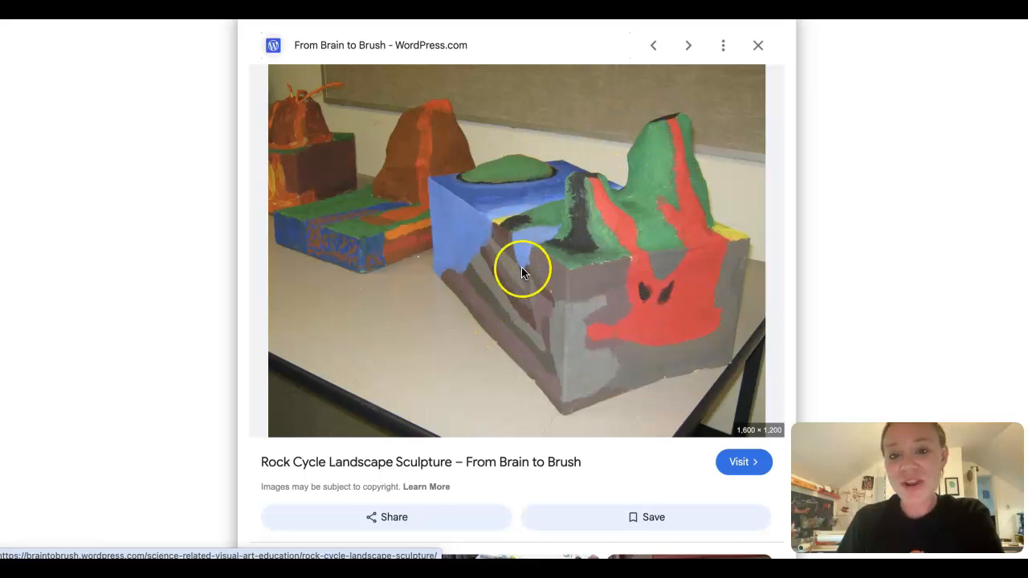
mouse_move(566, 299)
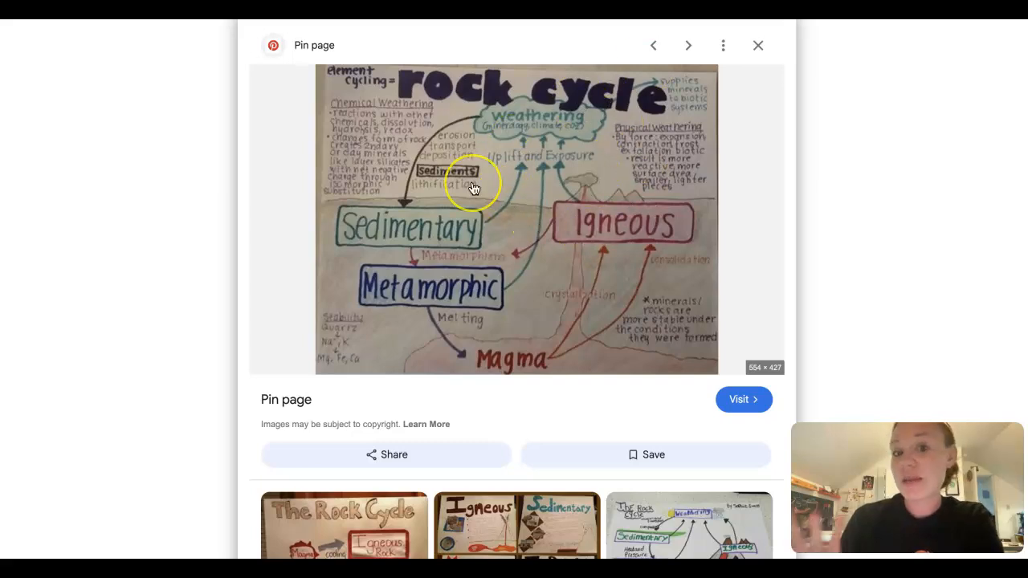
mouse_move(441, 356)
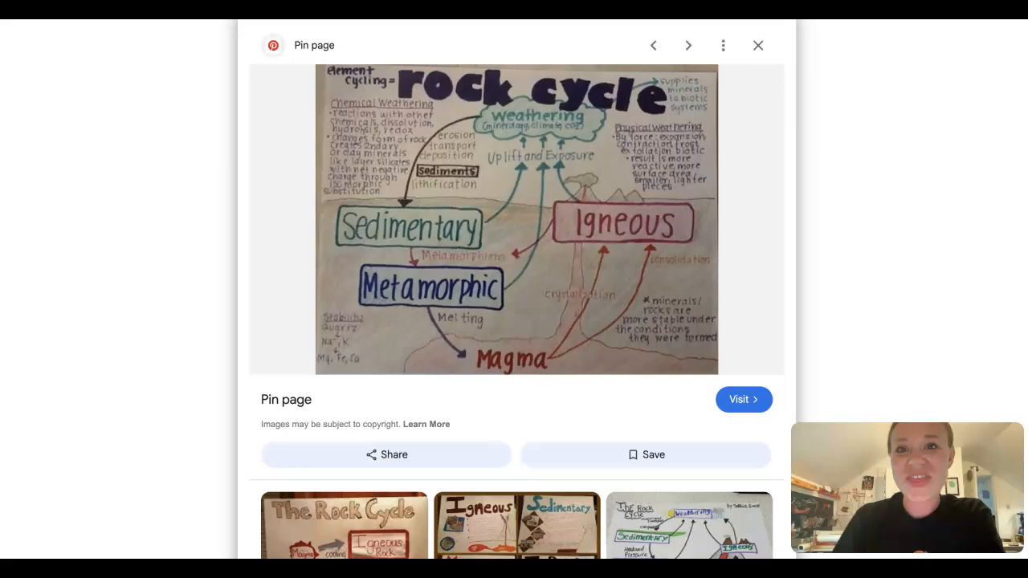
click(757, 45)
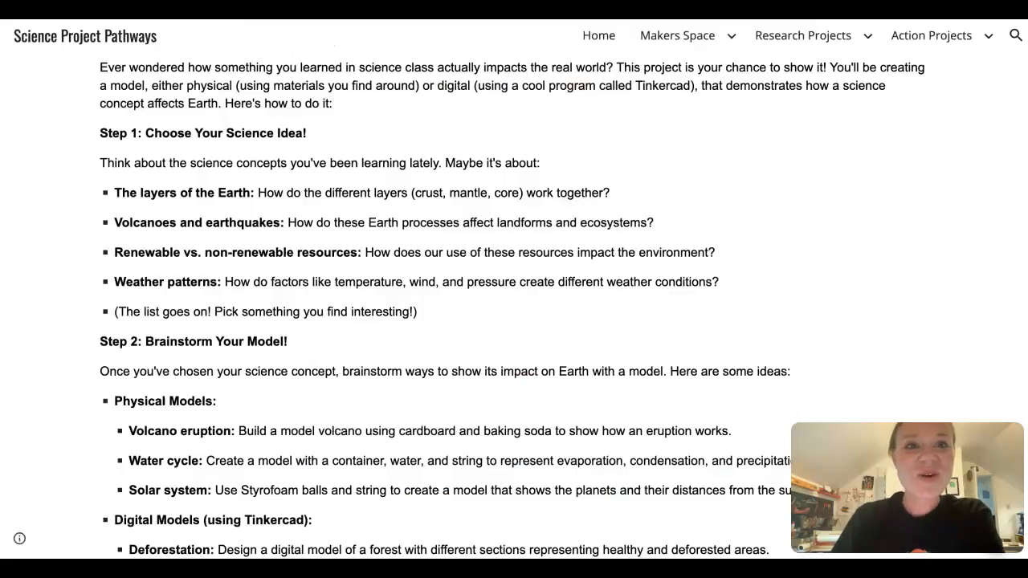